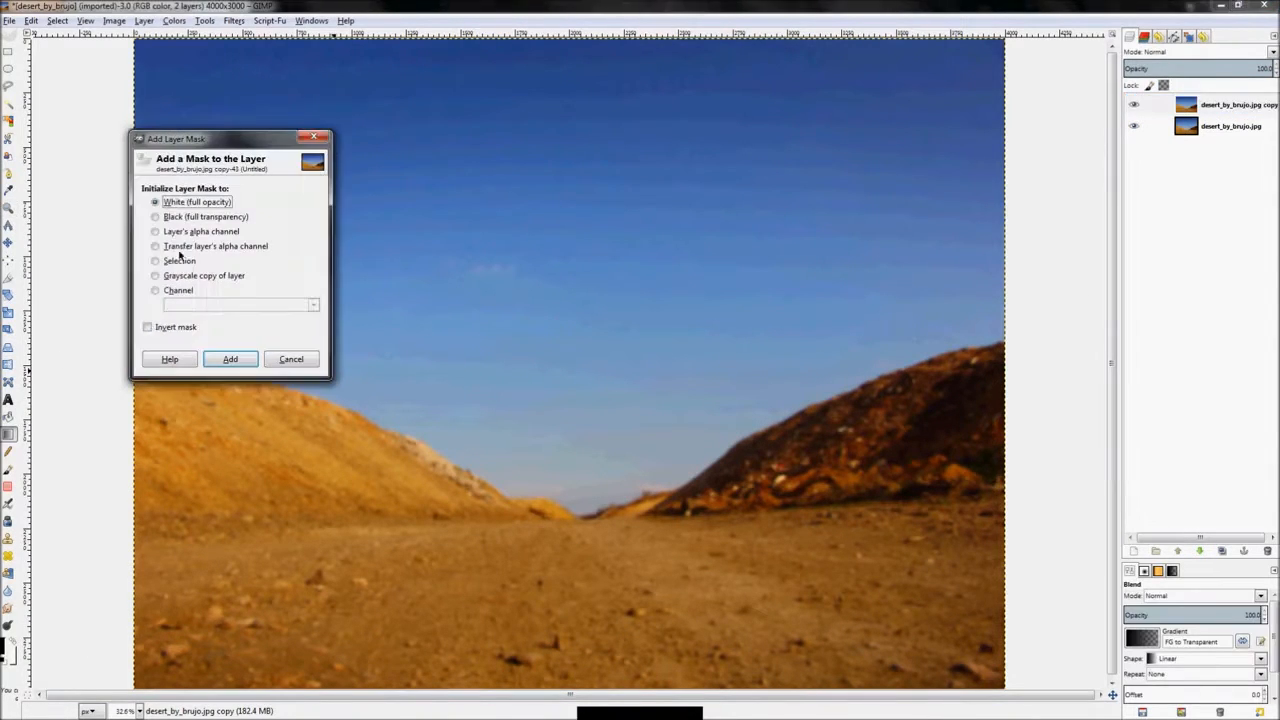
- Add a White (full opacity) layer mask to the copied desert layer
click(230, 360)
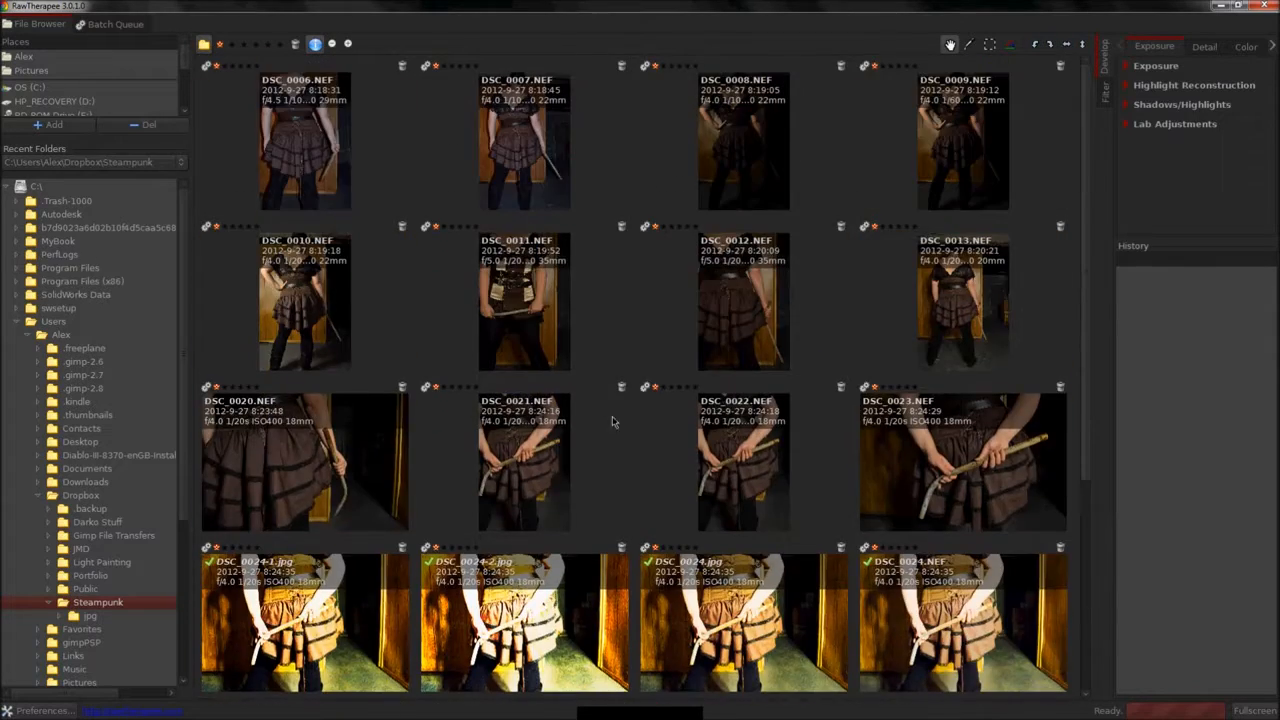
- Scroll through the Steampunk folder thumbnails of the corseted woman
scroll(down, 3)
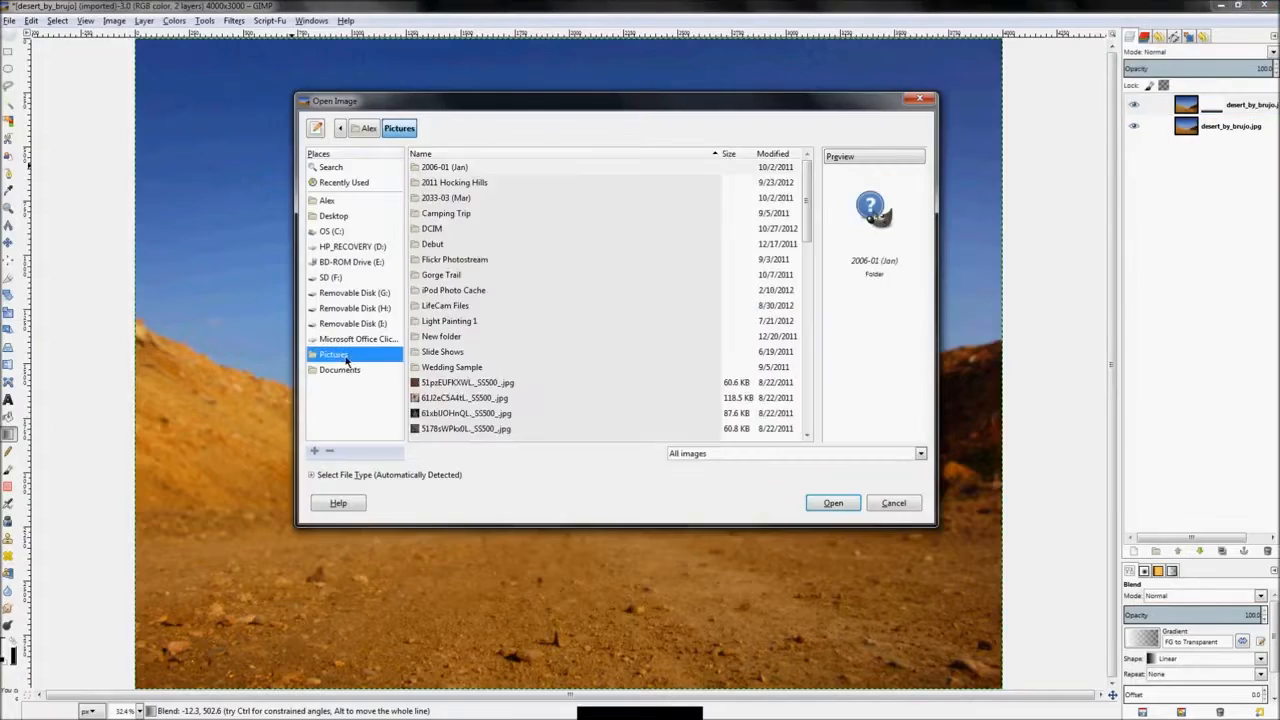
- Load the corseted woman's photo and cut her out onto transparency
click(832, 502)
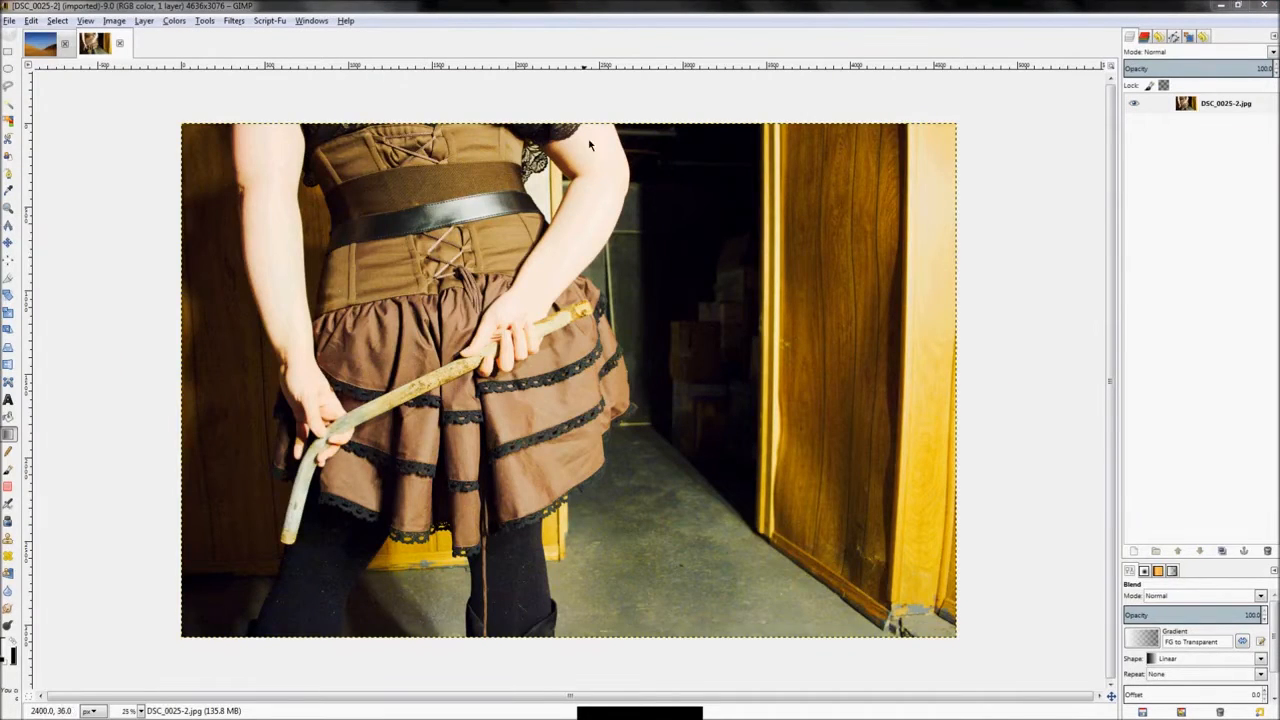
mouse_move(688, 256)
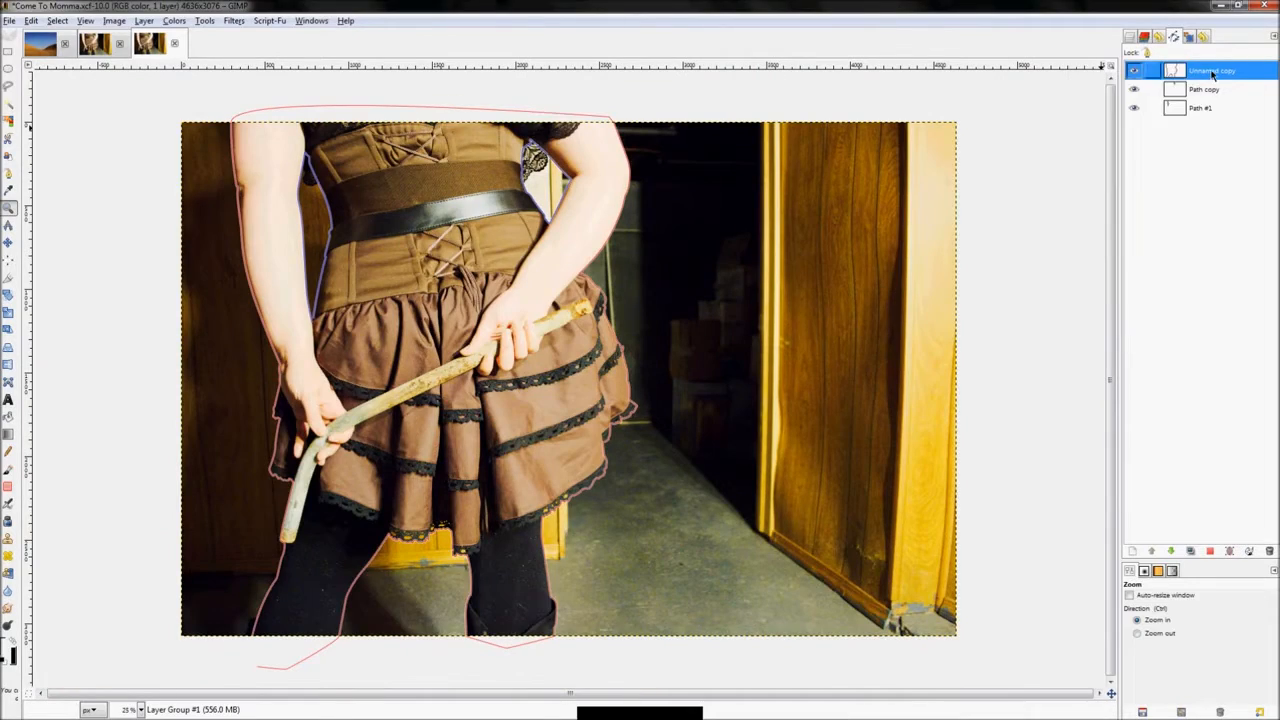
click(1200, 108)
text(Isolated Girl.xcf)
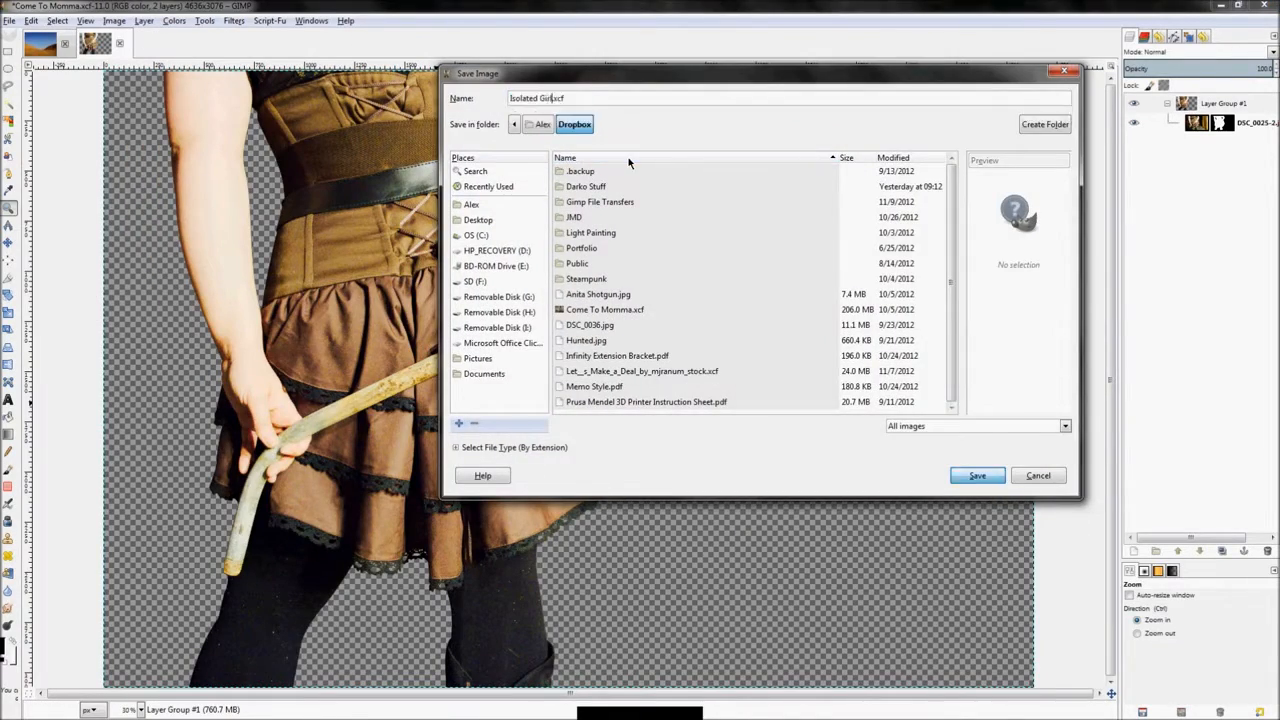
- Save the cut-out as Isolated Girl and load the gas-masked man's photo
click(976, 476)
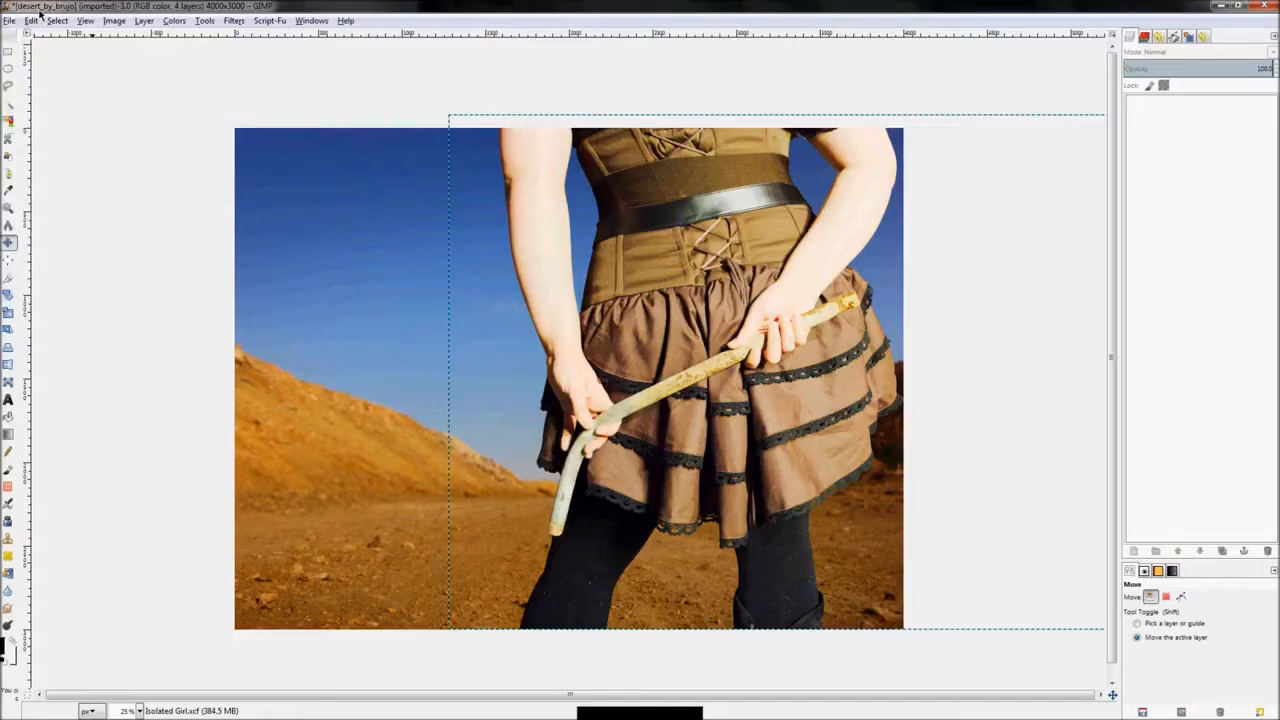
click(92, 42)
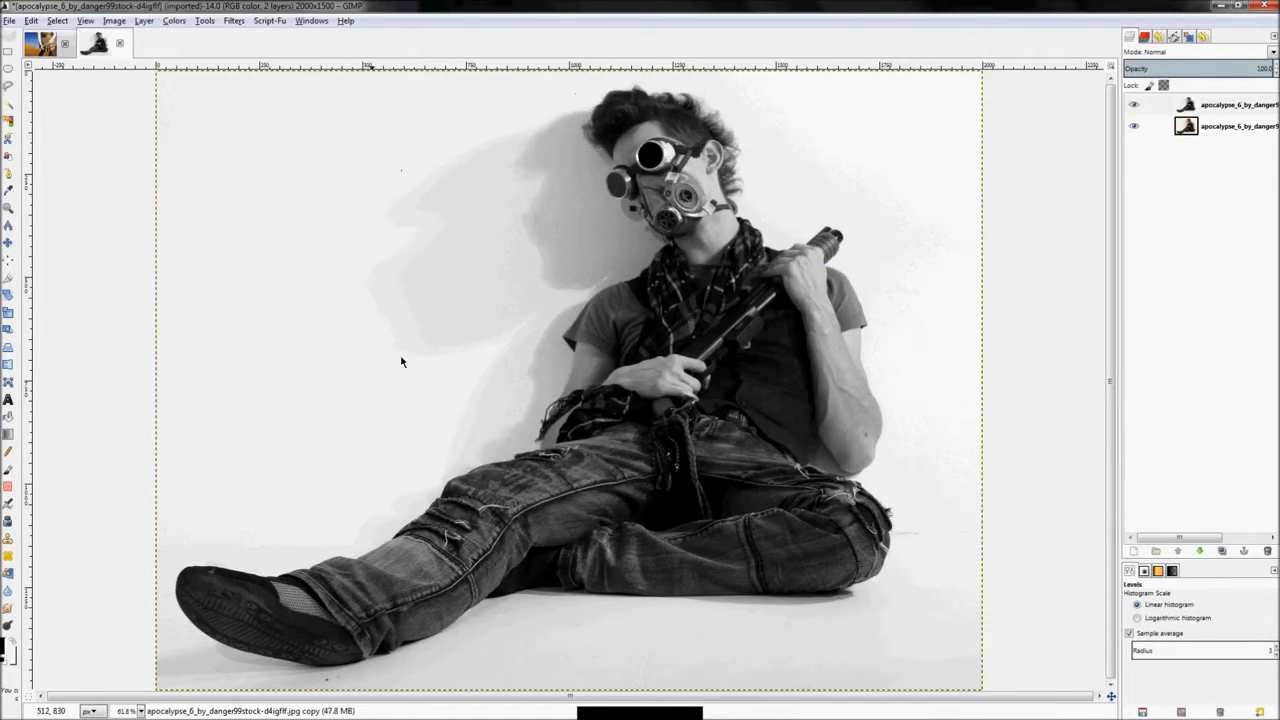
- Crush the copy with Levels, paint the grey arm black, and reapply Levels for a solid silhouette
click(1200, 104)
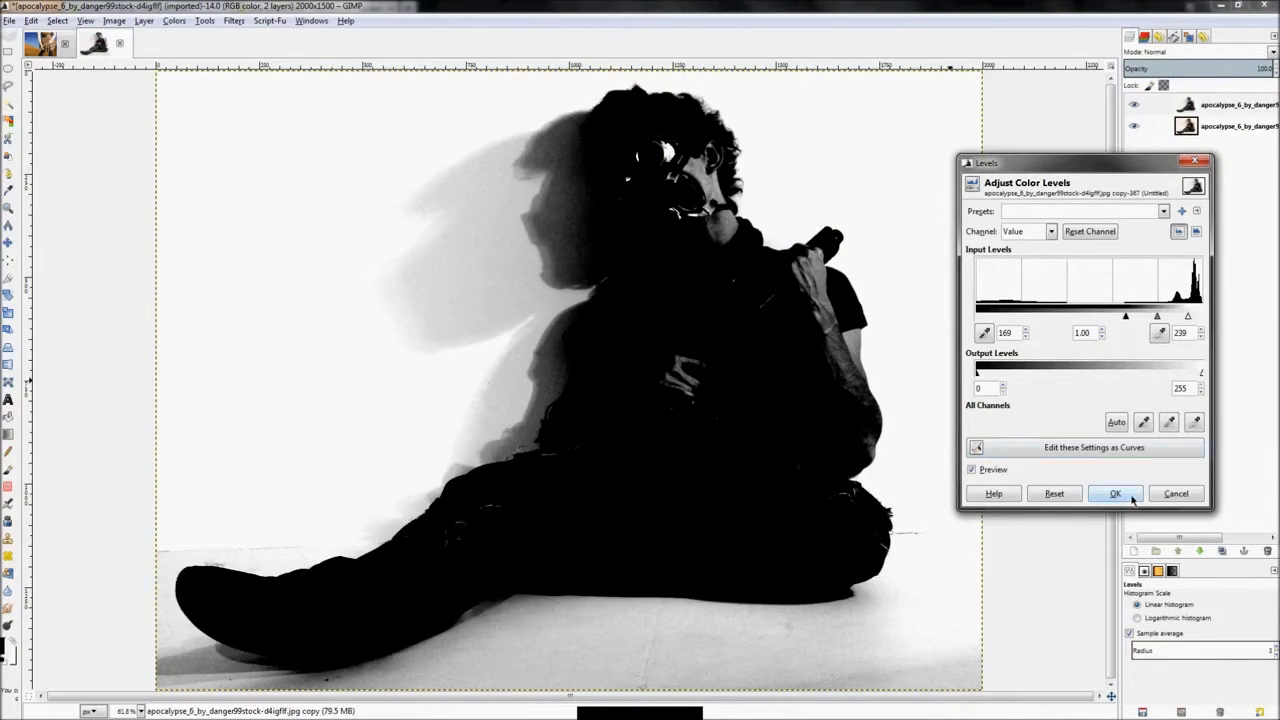
click(1116, 492)
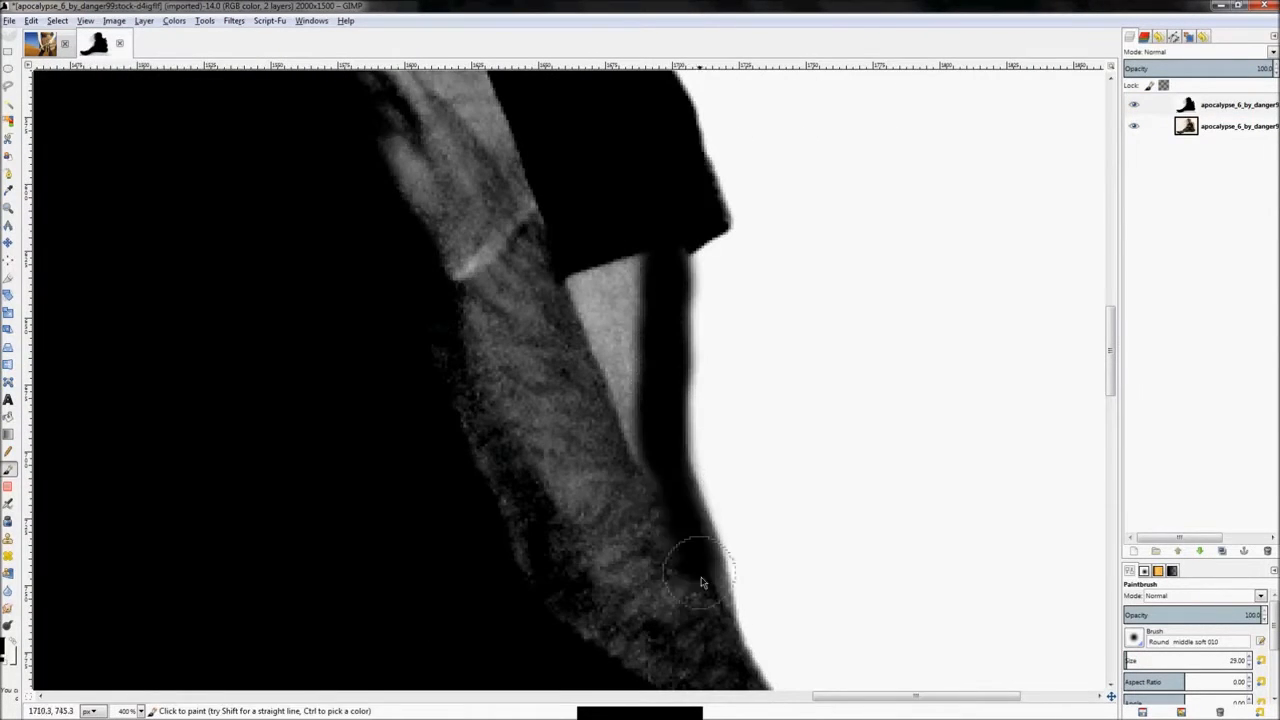
click(12, 92)
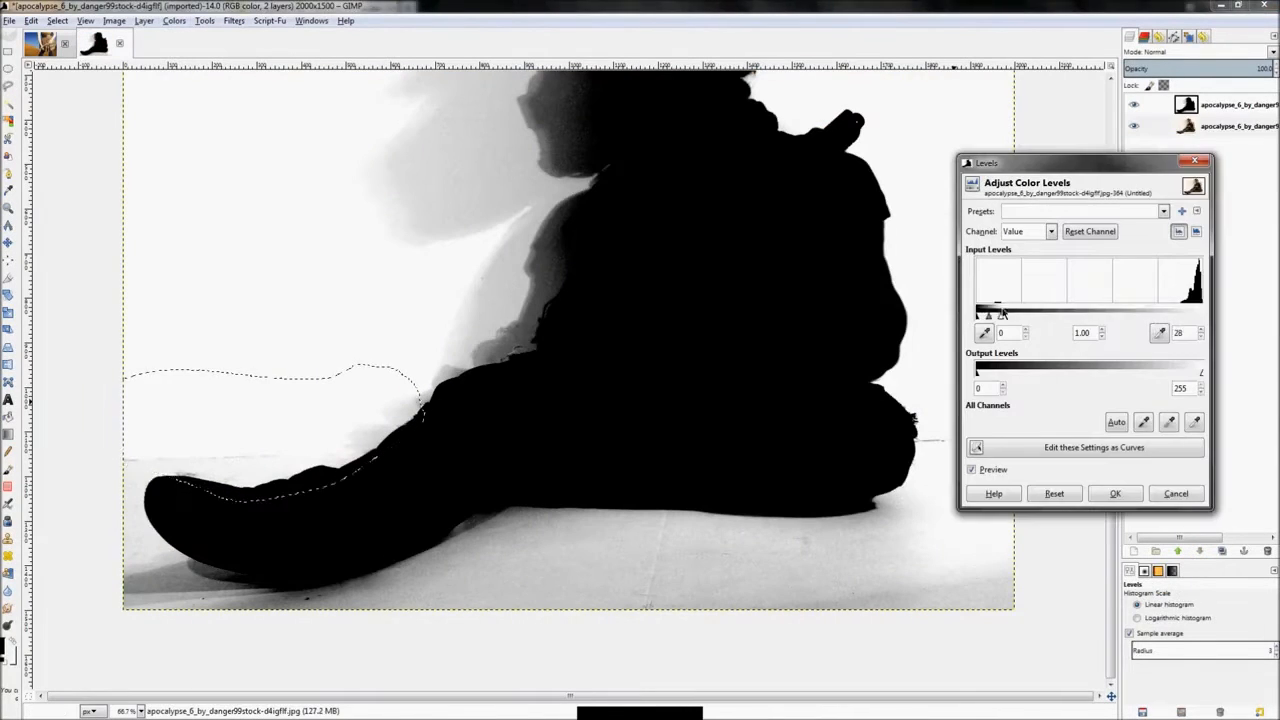
click(1114, 492)
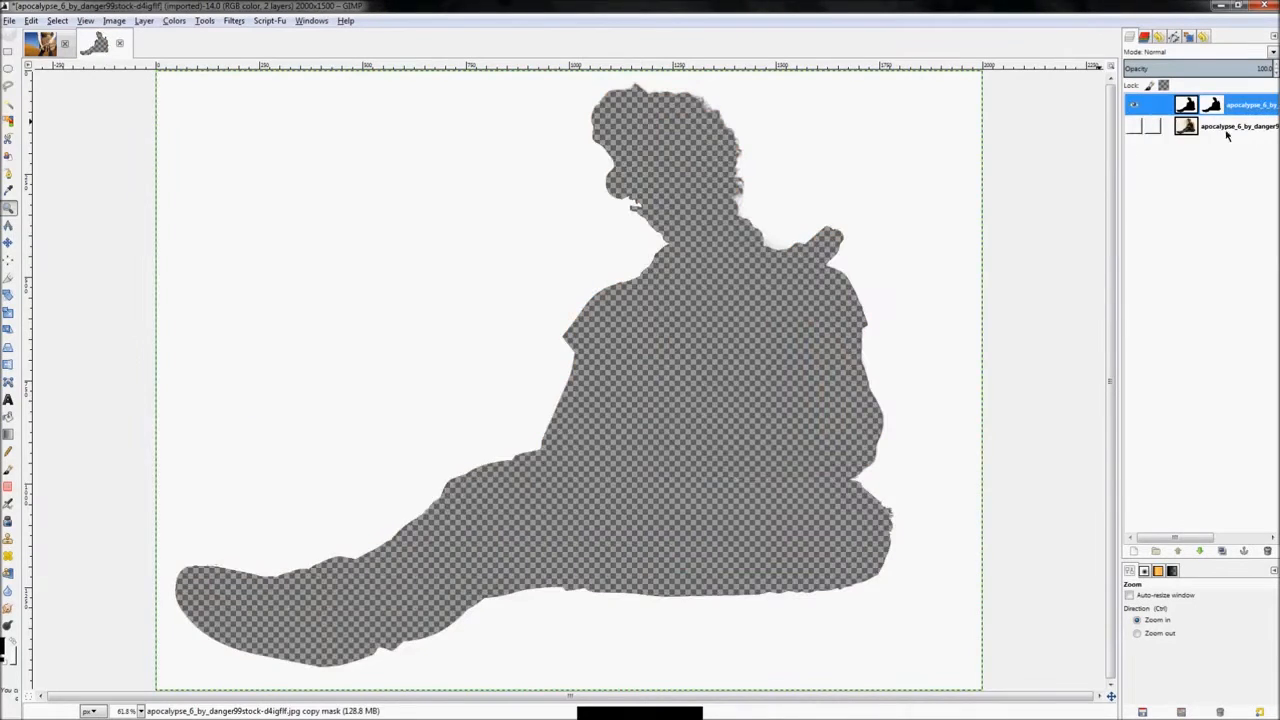
- Apply the silhouette as the man's layer mask and begin bringing in Isolated Girl.xcf
right_click(1184, 104)
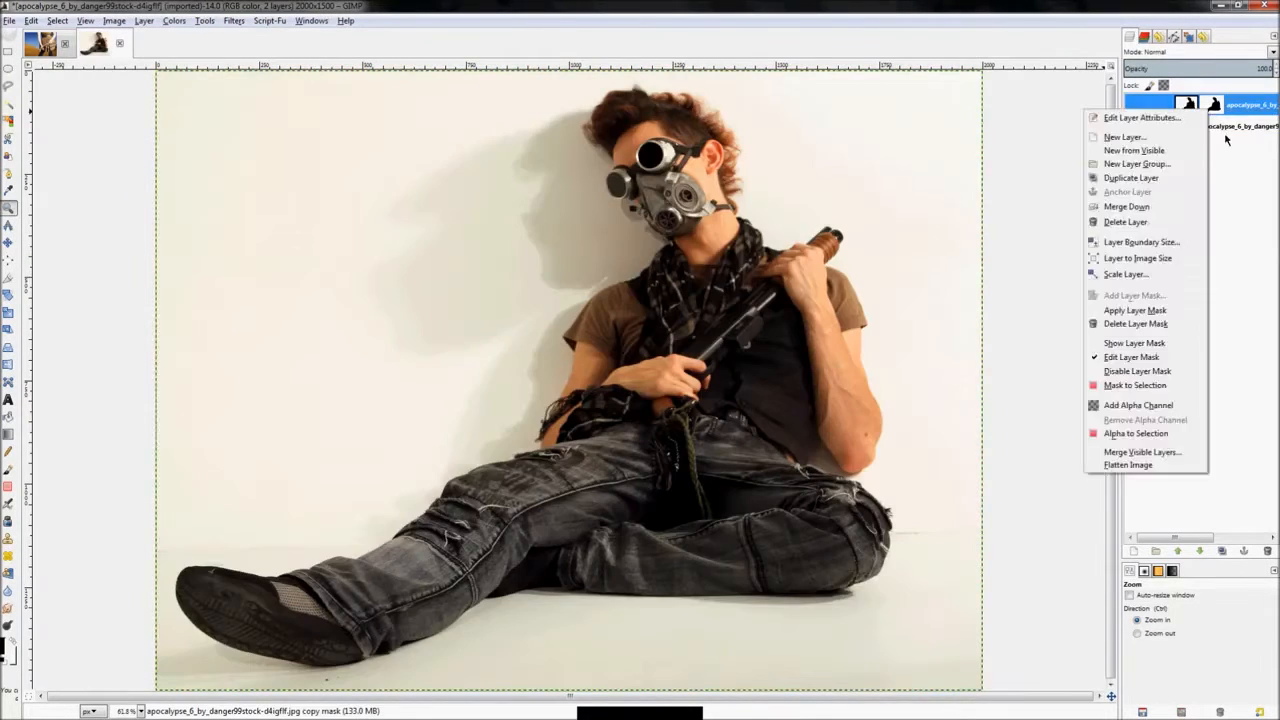
click(1136, 310)
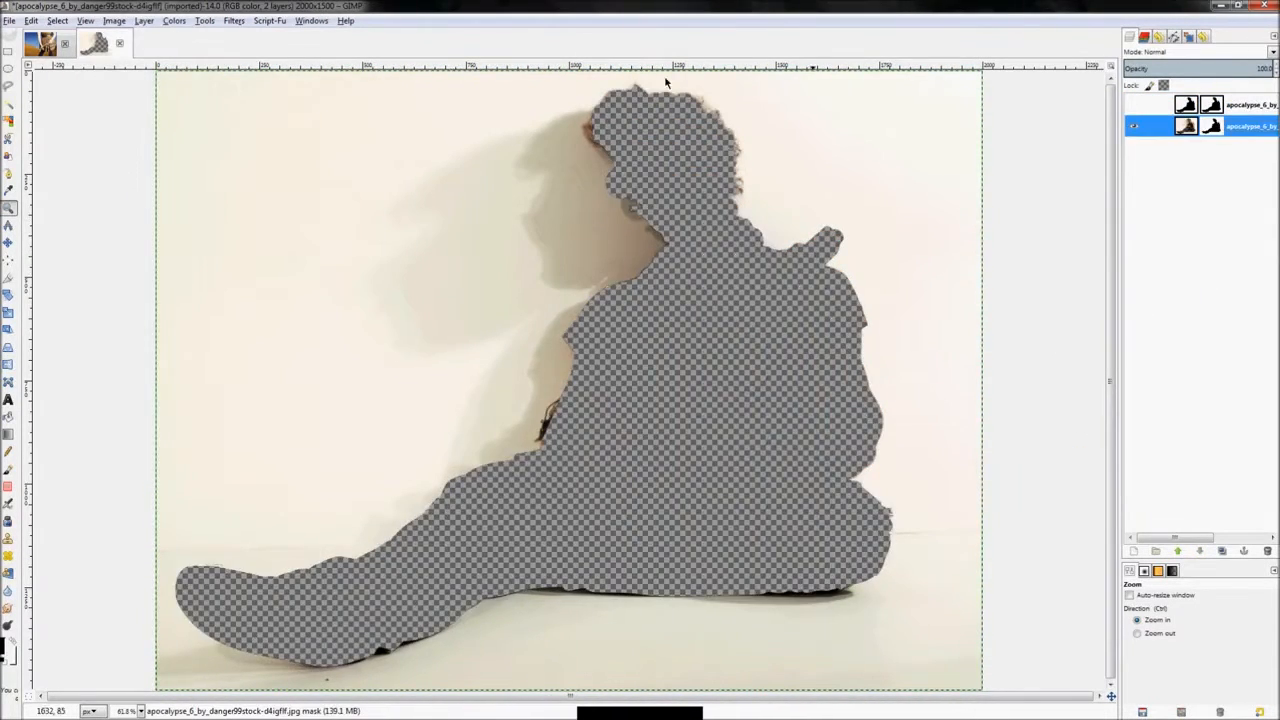
click(172, 20)
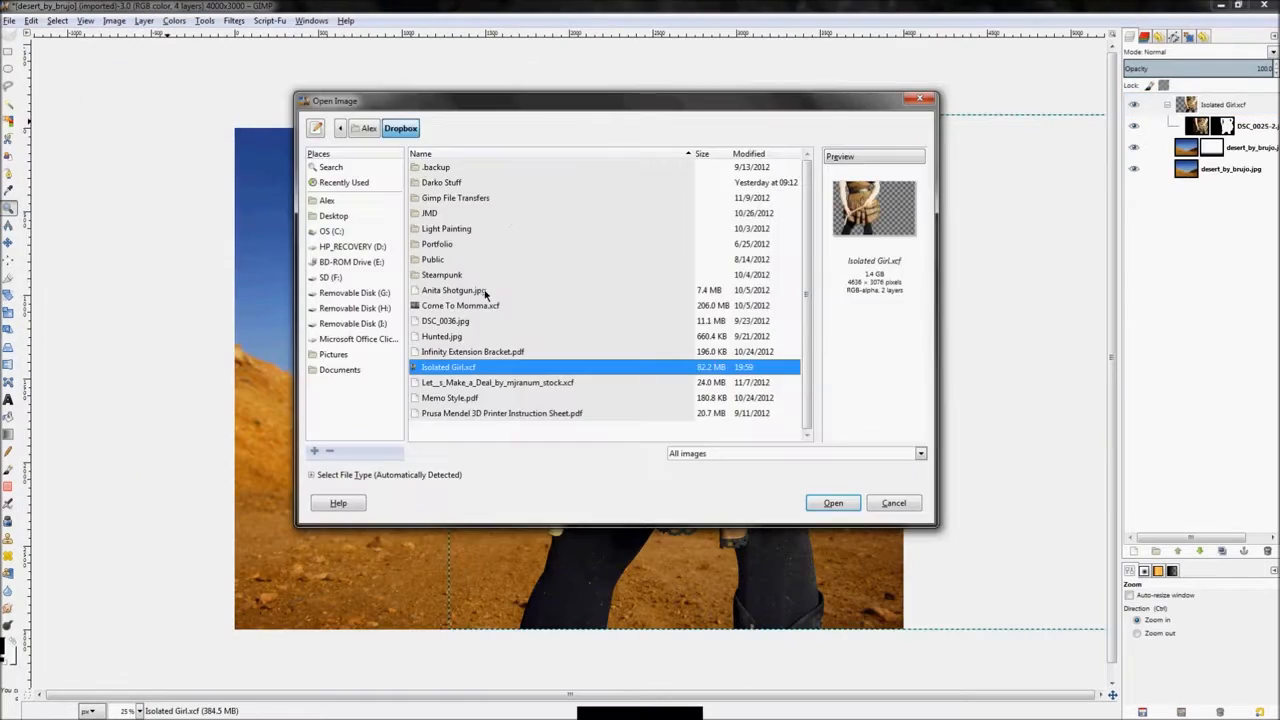
- Bring in the man-and-barrel cutout, scale it down and place it on the left hillside
click(832, 504)
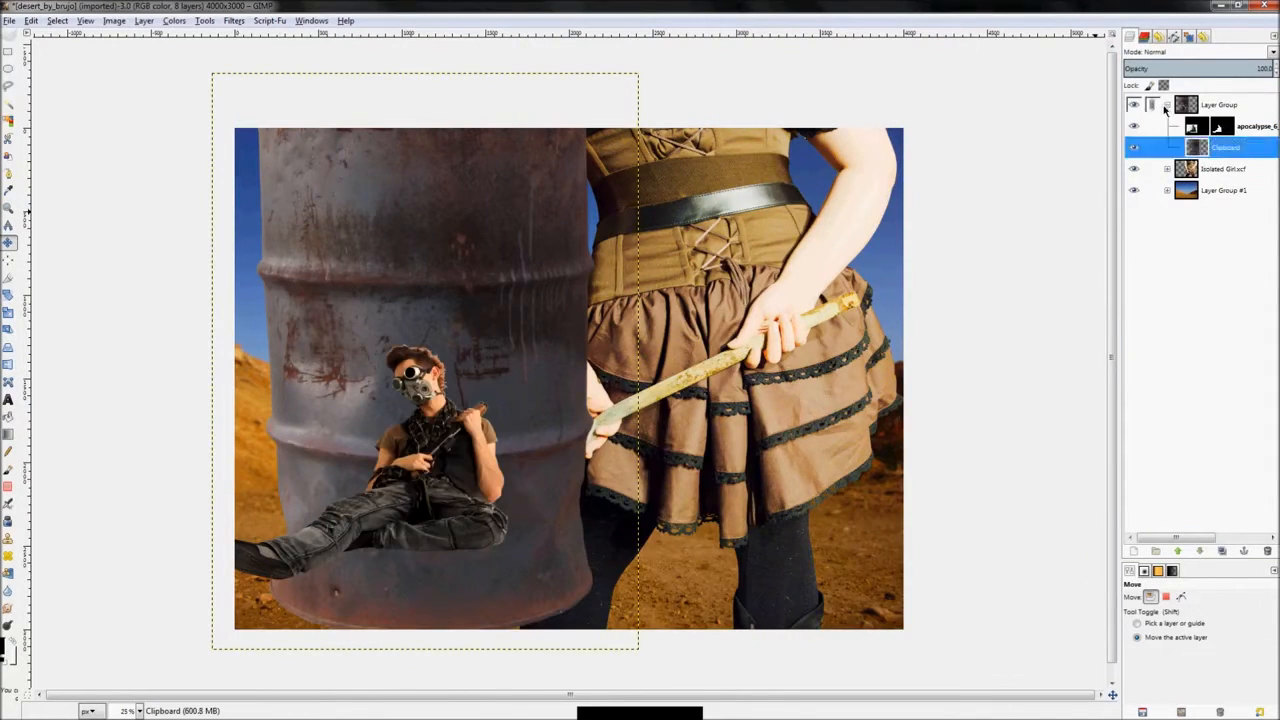
click(1224, 168)
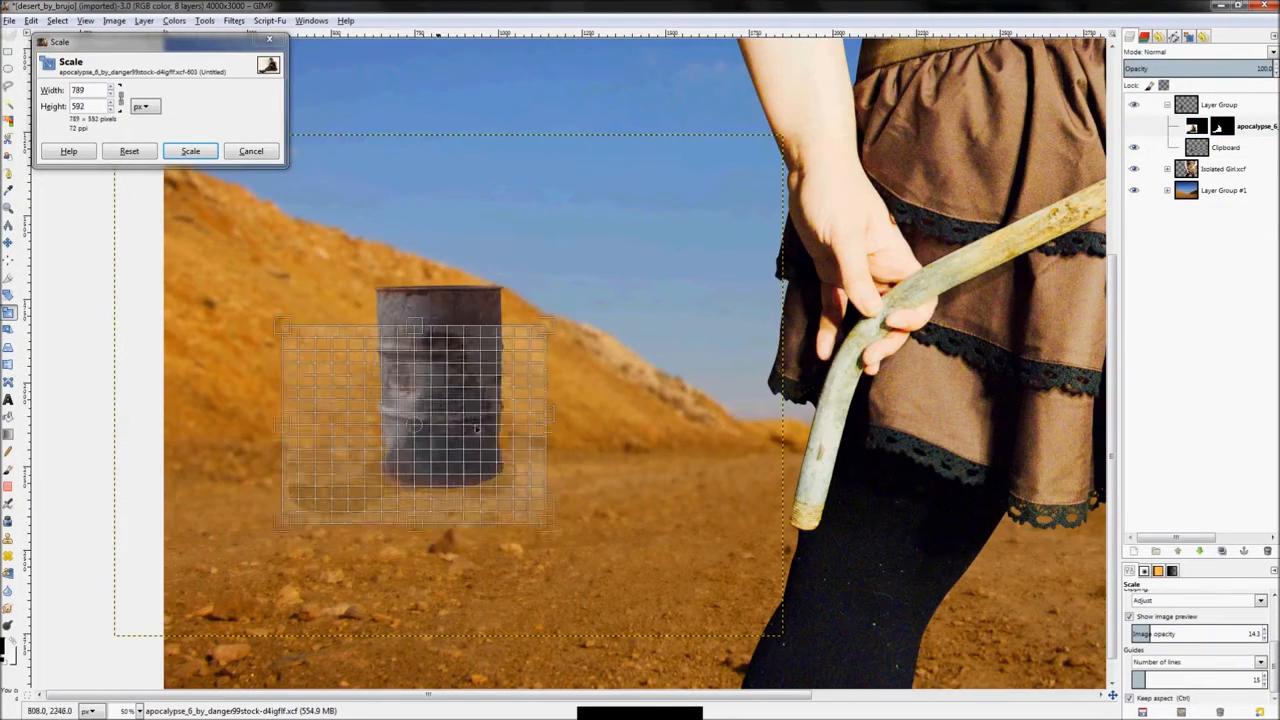
click(190, 152)
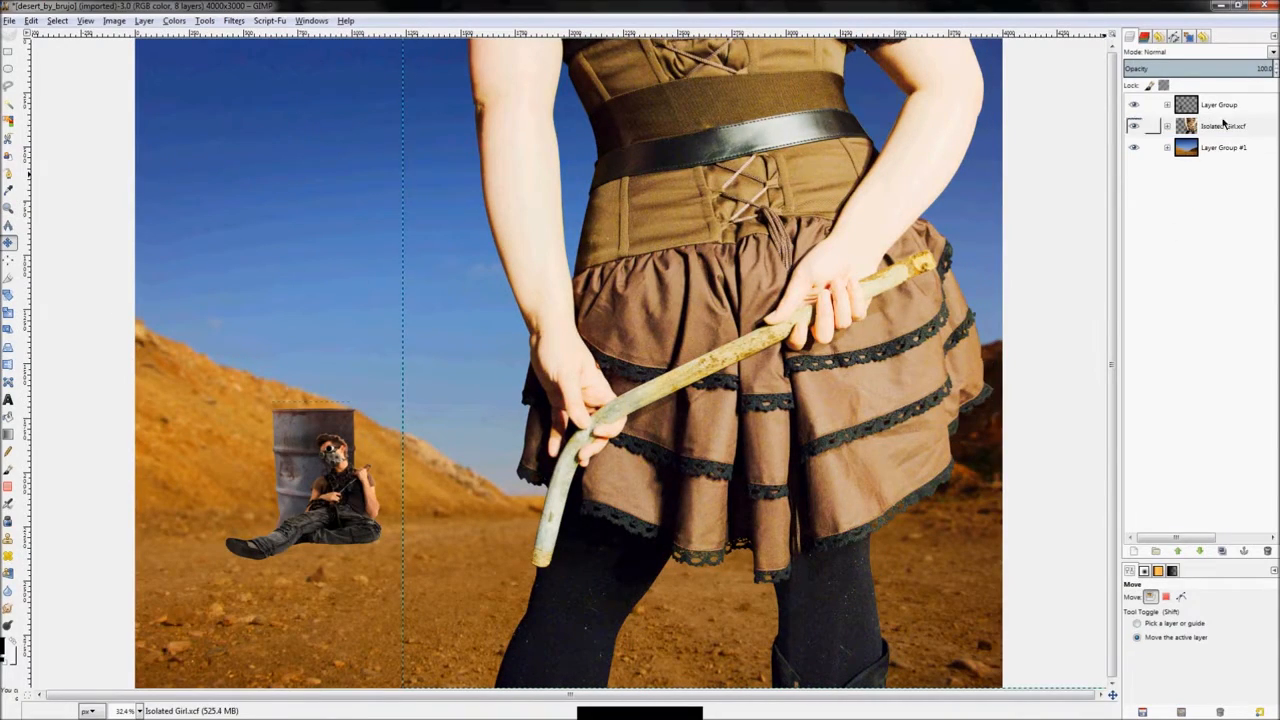
- Gaussian-blur the man and barrel for distance and smudge a dark shadow under his legs
click(1220, 104)
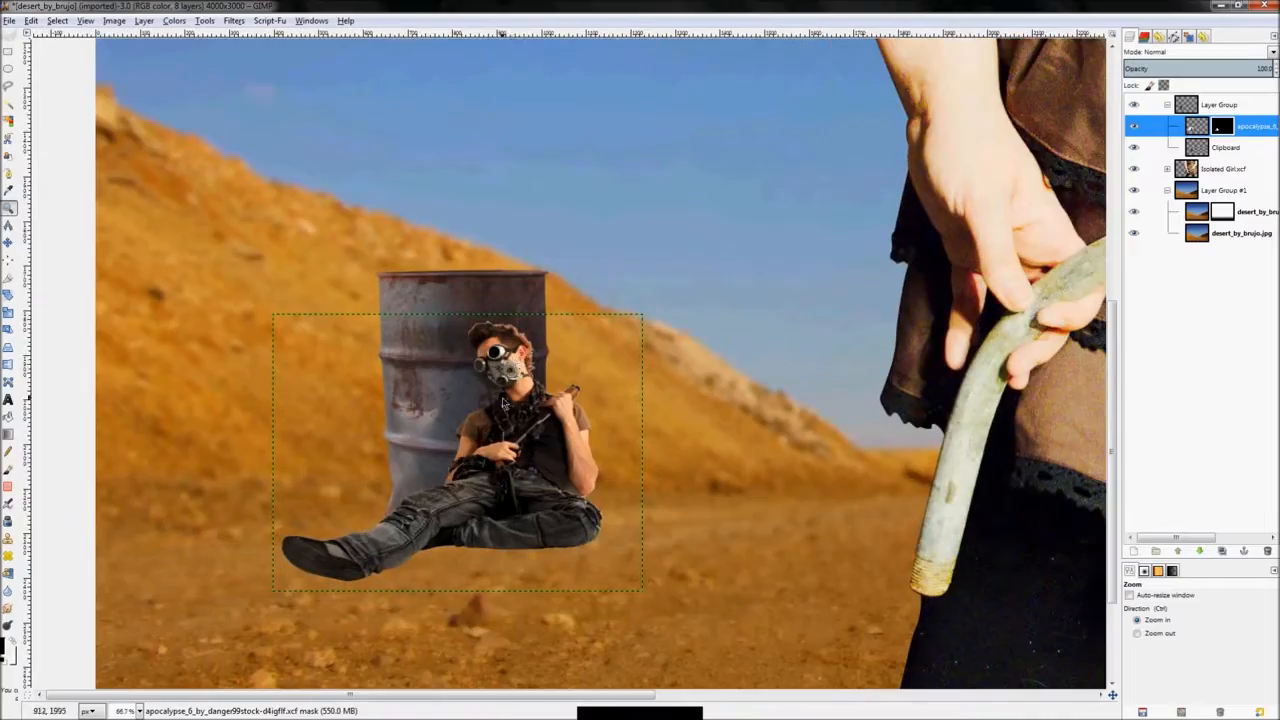
click(232, 20)
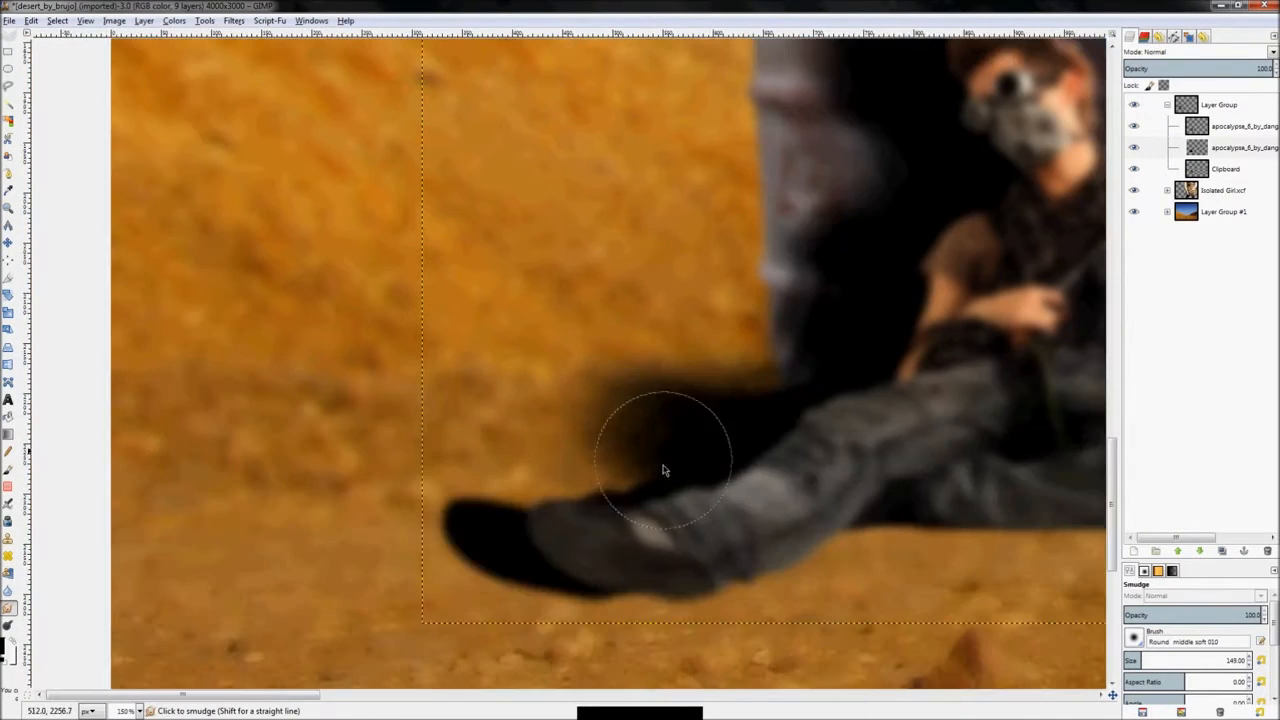
right_click(1240, 148)
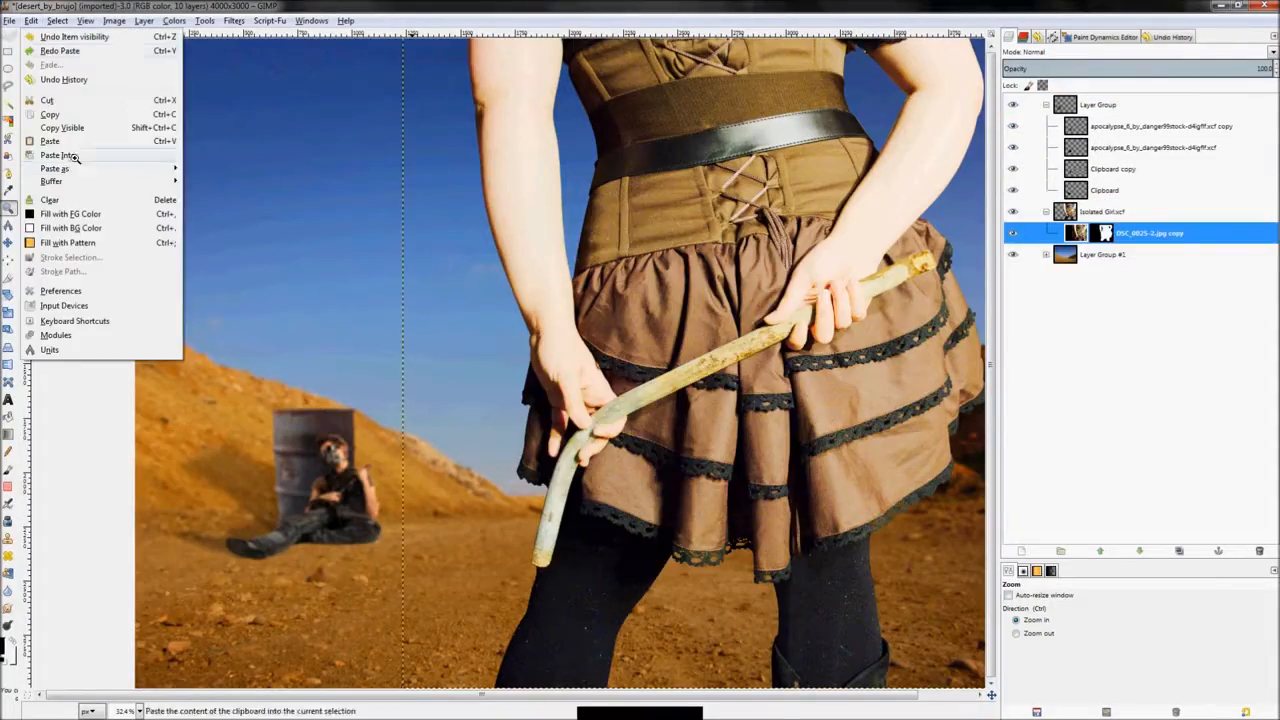
- Paste the burned-skin texture, desaturate it with Hue-Saturation, and mask it to the woman's arm
click(56, 156)
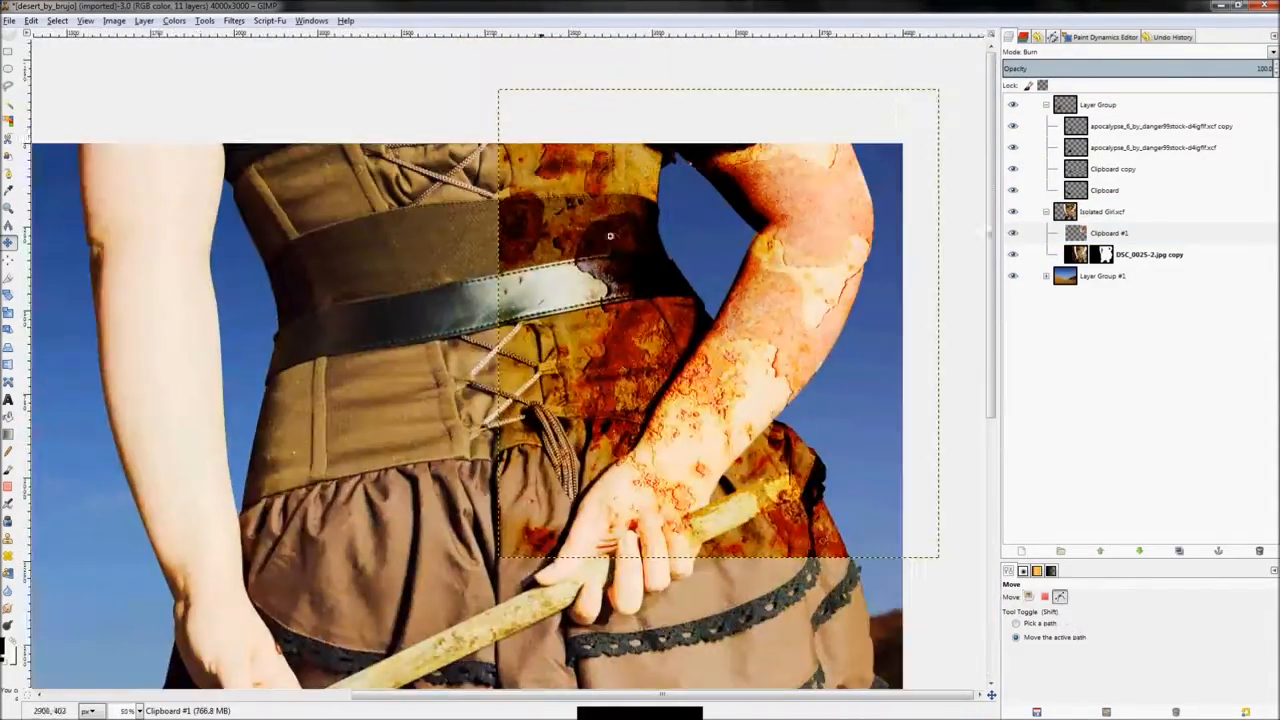
click(174, 20)
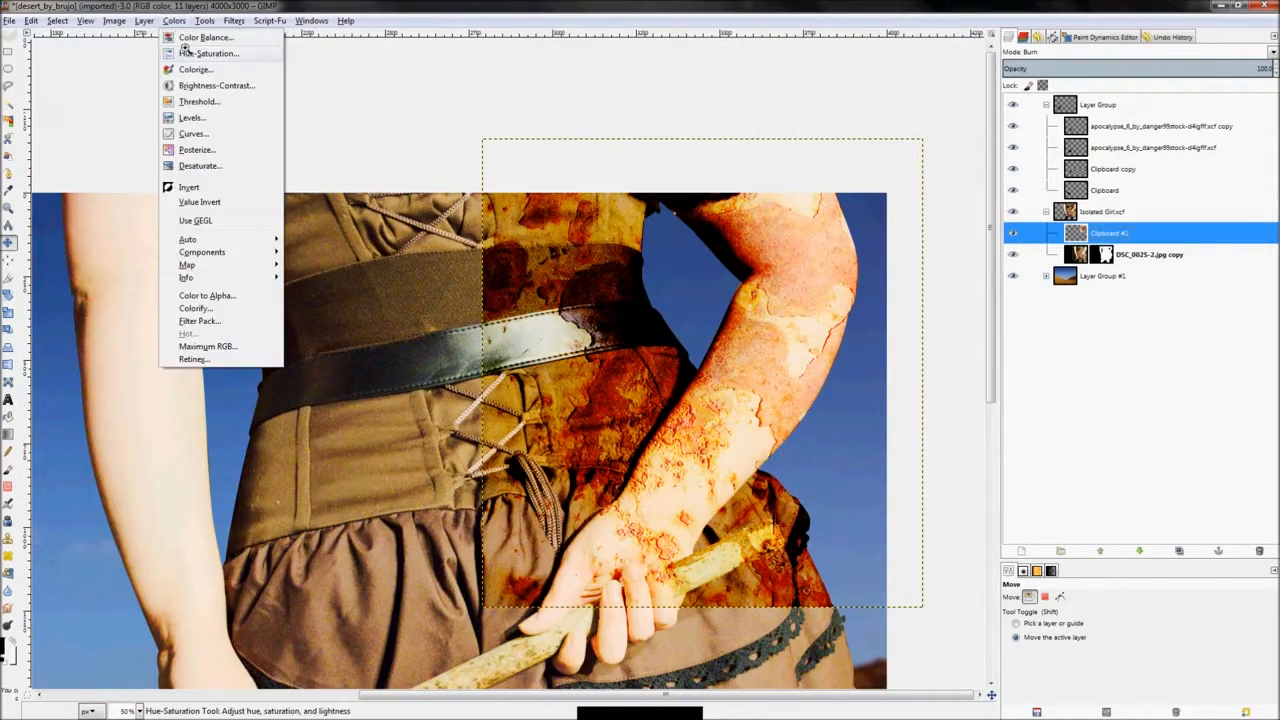
click(212, 52)
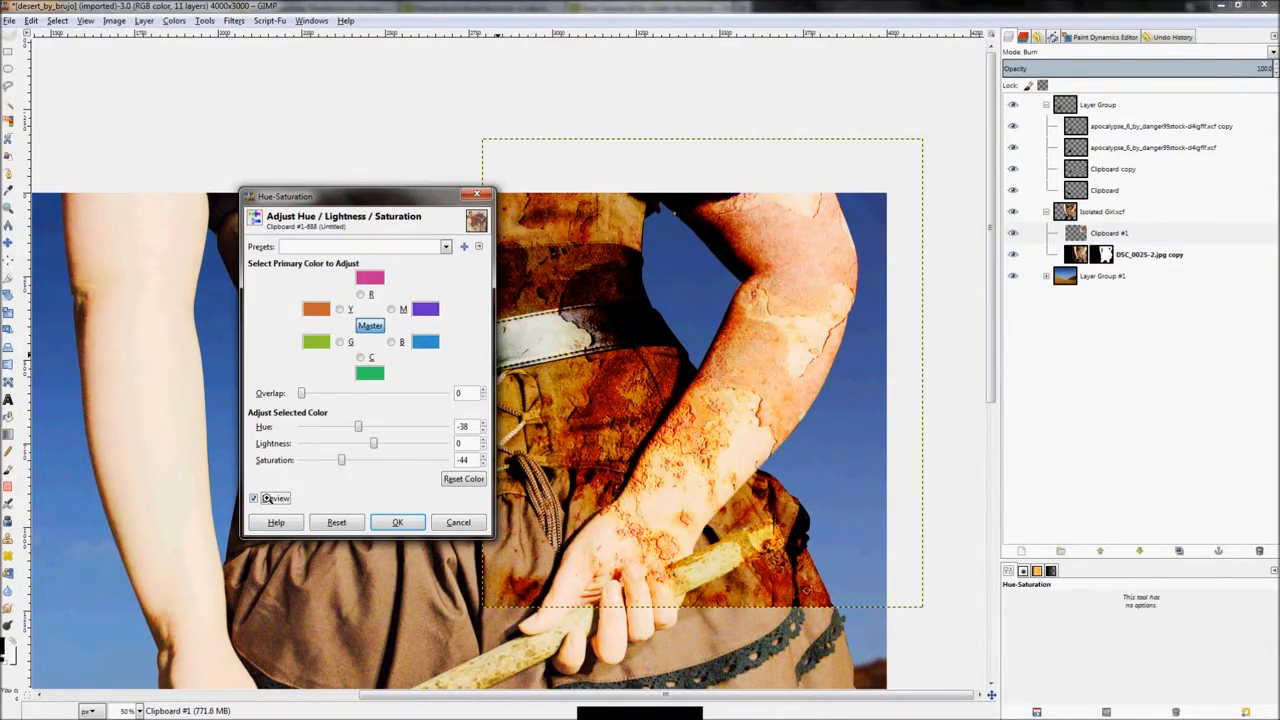
click(396, 522)
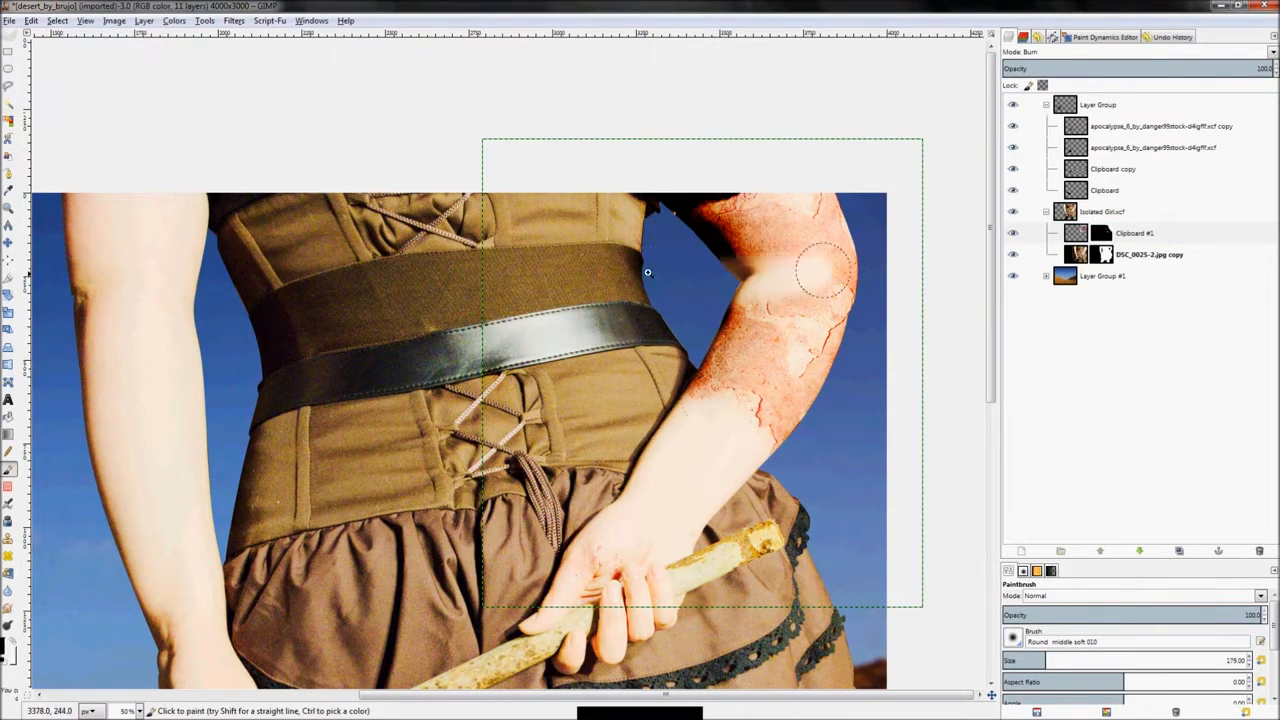
click(1136, 232)
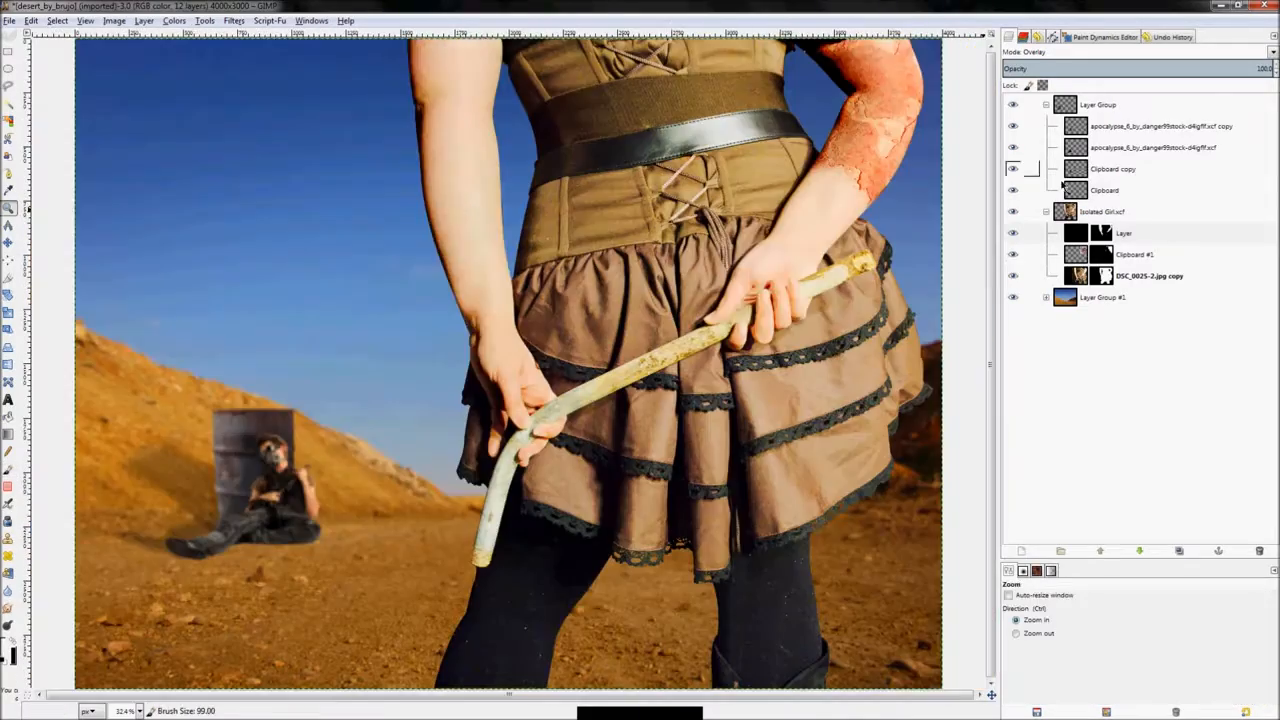
- Fetch the deviantART Blood 004 bandaged-arm stock photo in Firefox and bring it into the composite
click(172, 20)
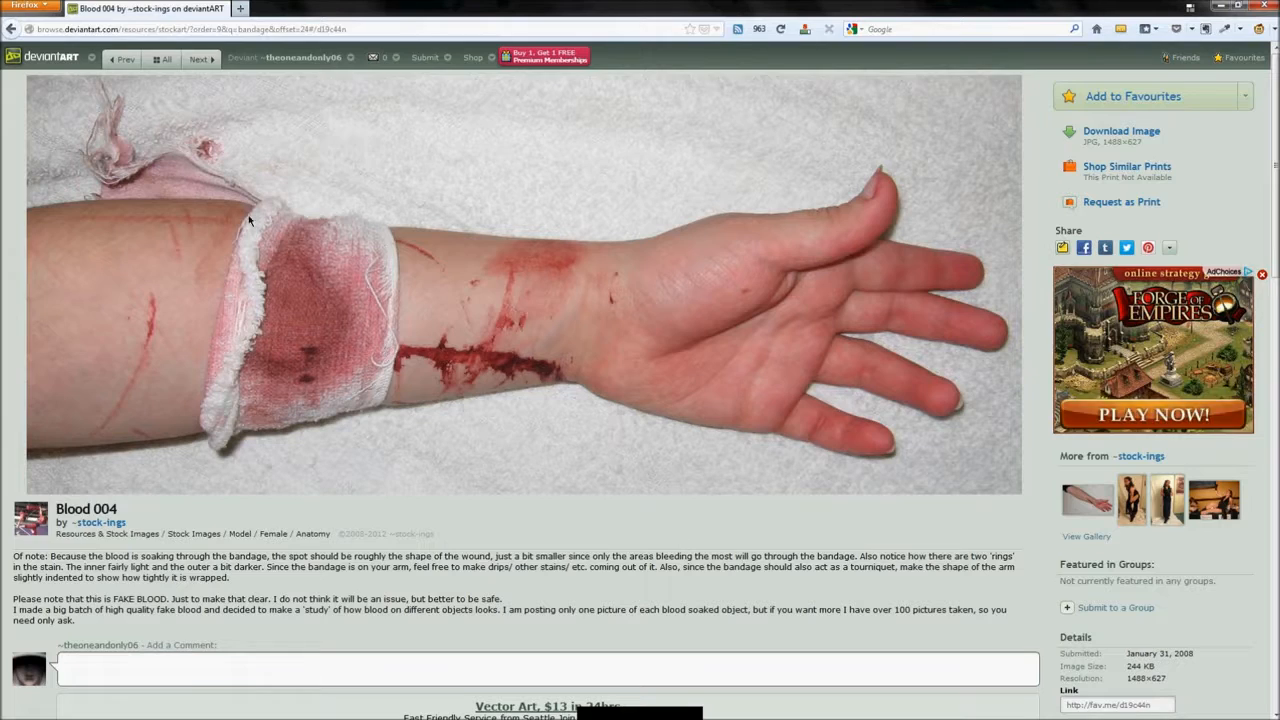
click(1120, 130)
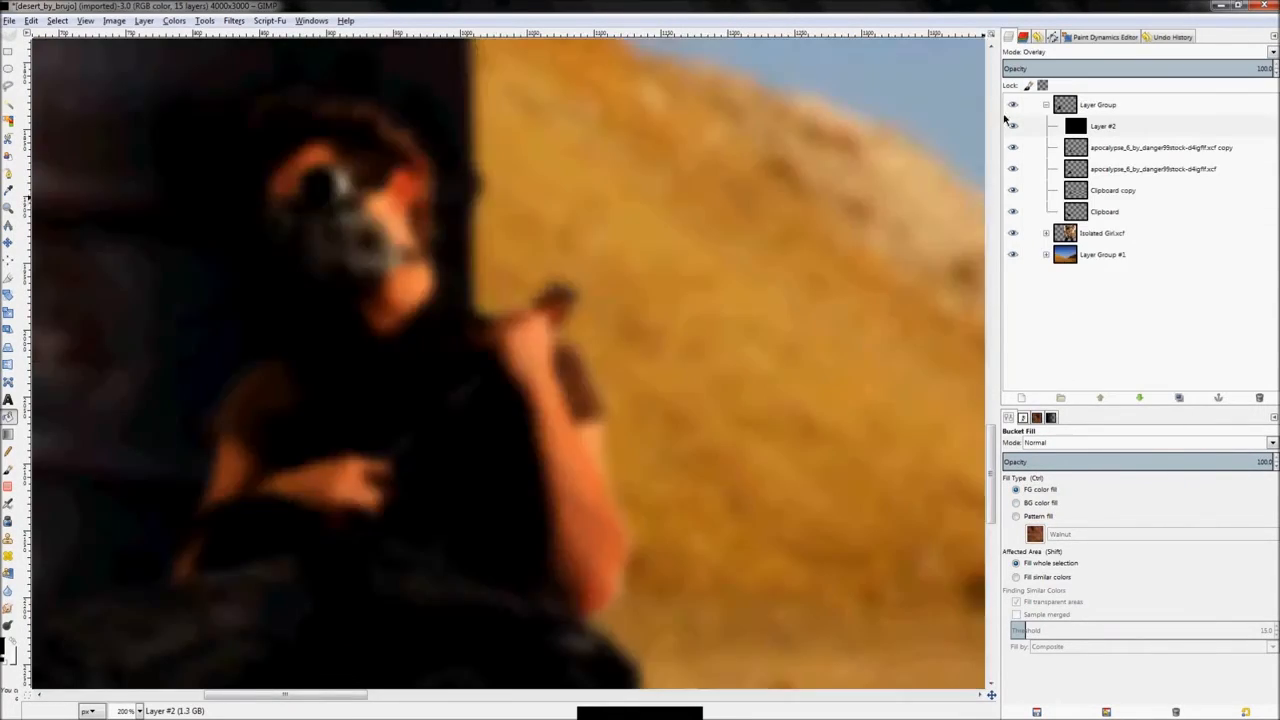
- Add the Blood 004 bandage layer on the left forearm and blend its edges with a layer mask
click(1104, 124)
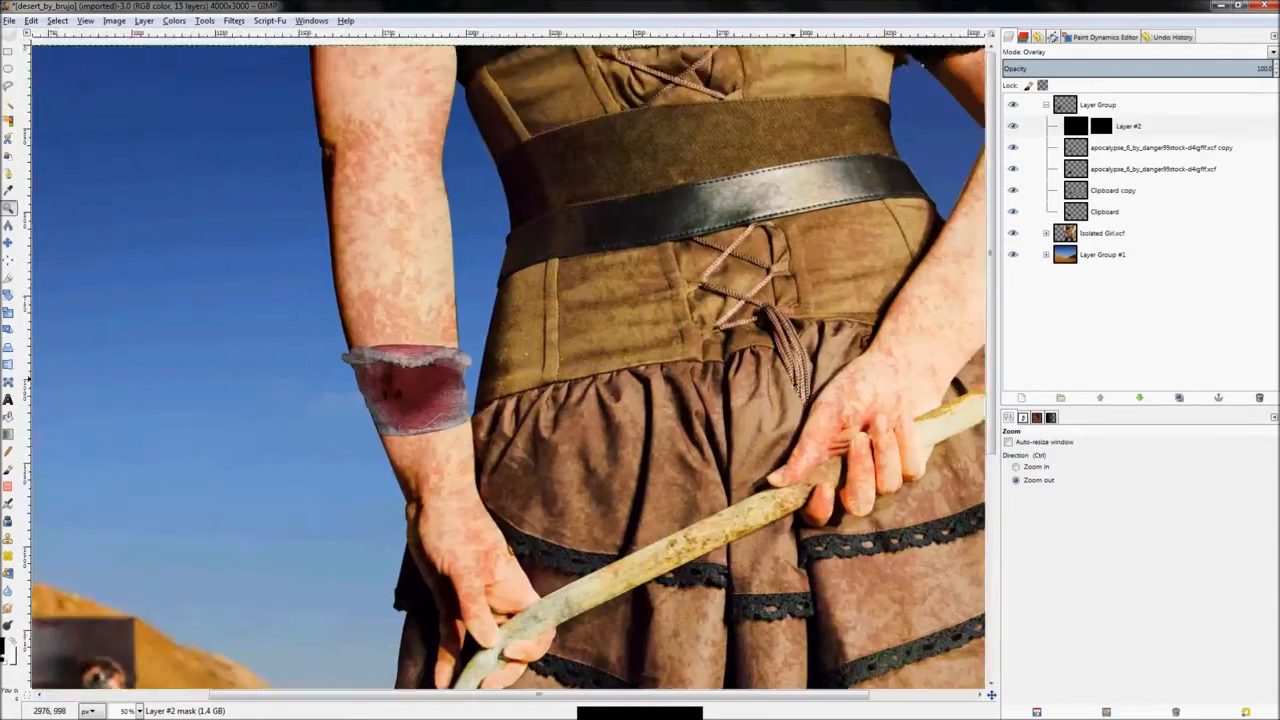
right_click(1100, 148)
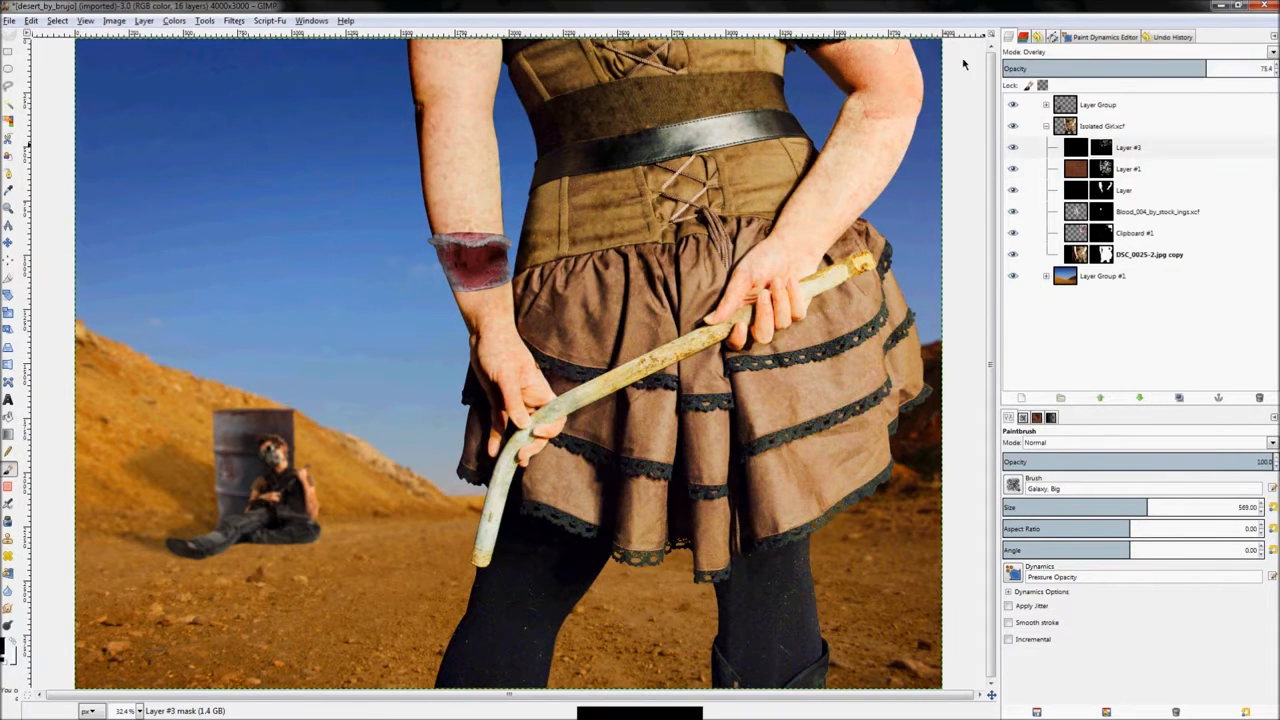
click(1128, 148)
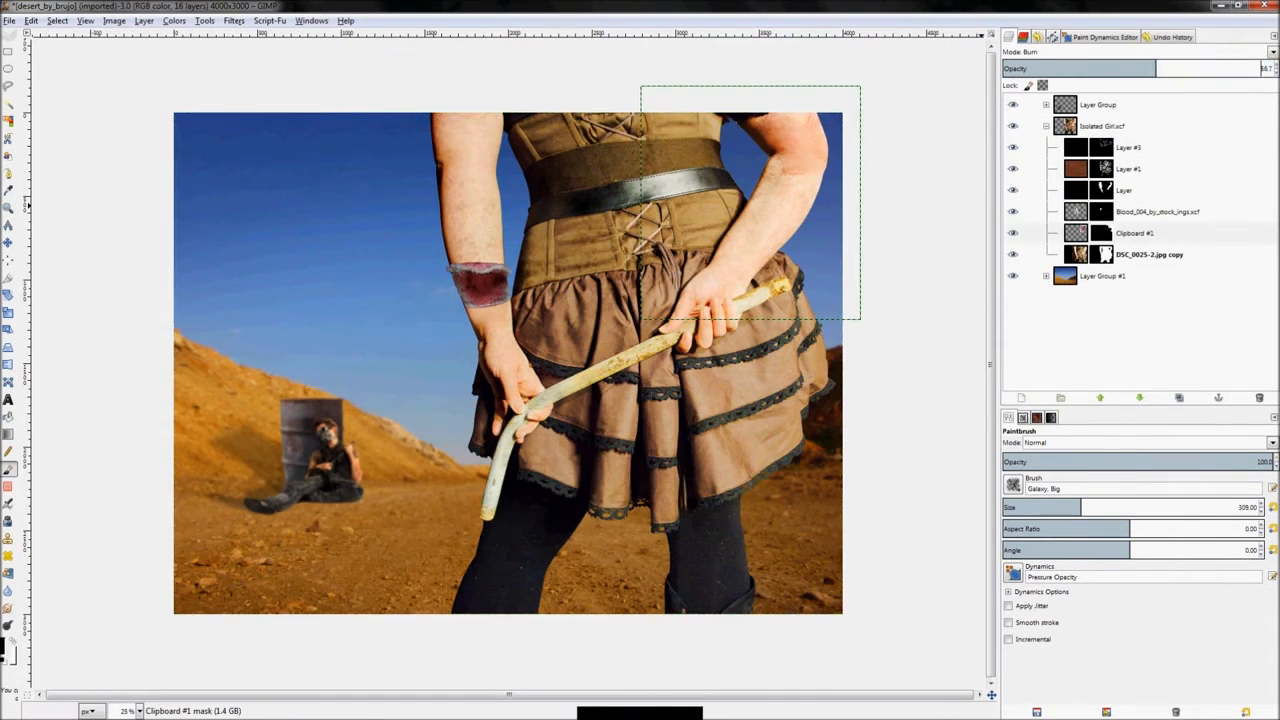
- Fill a new top layer with pale tan and change its blending mode for a muted brownish grade
click(1046, 124)
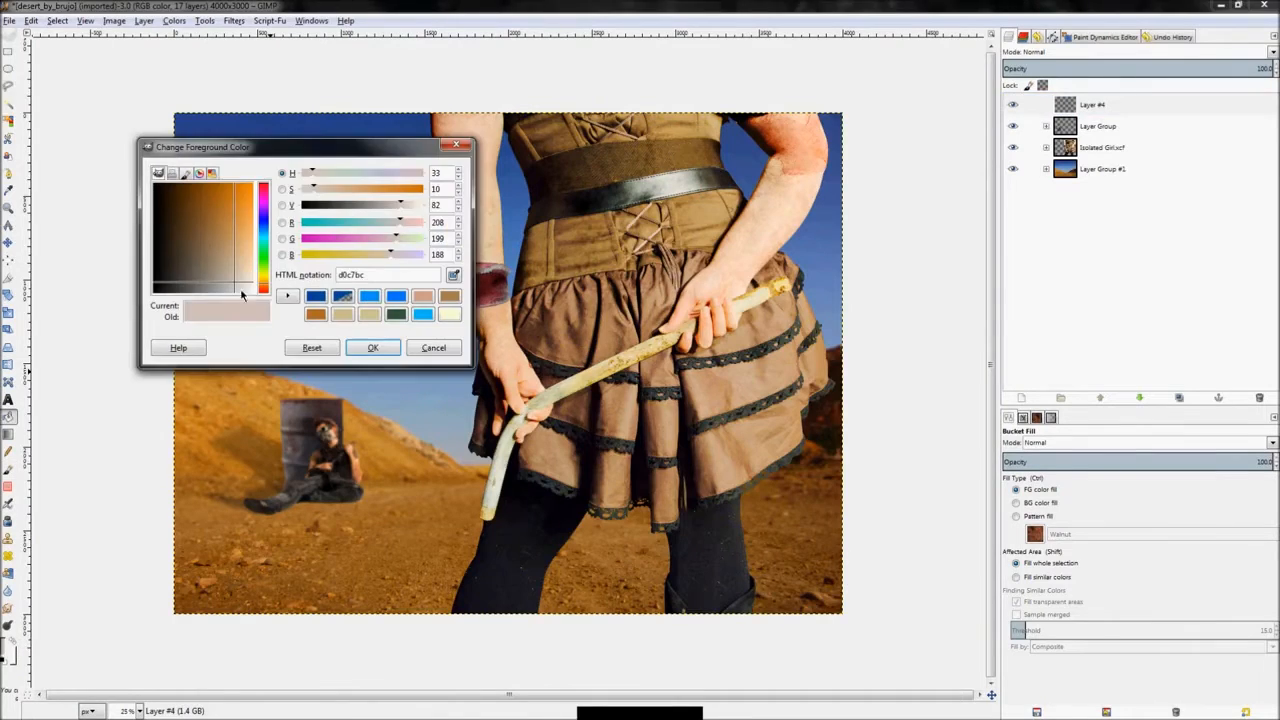
click(372, 348)
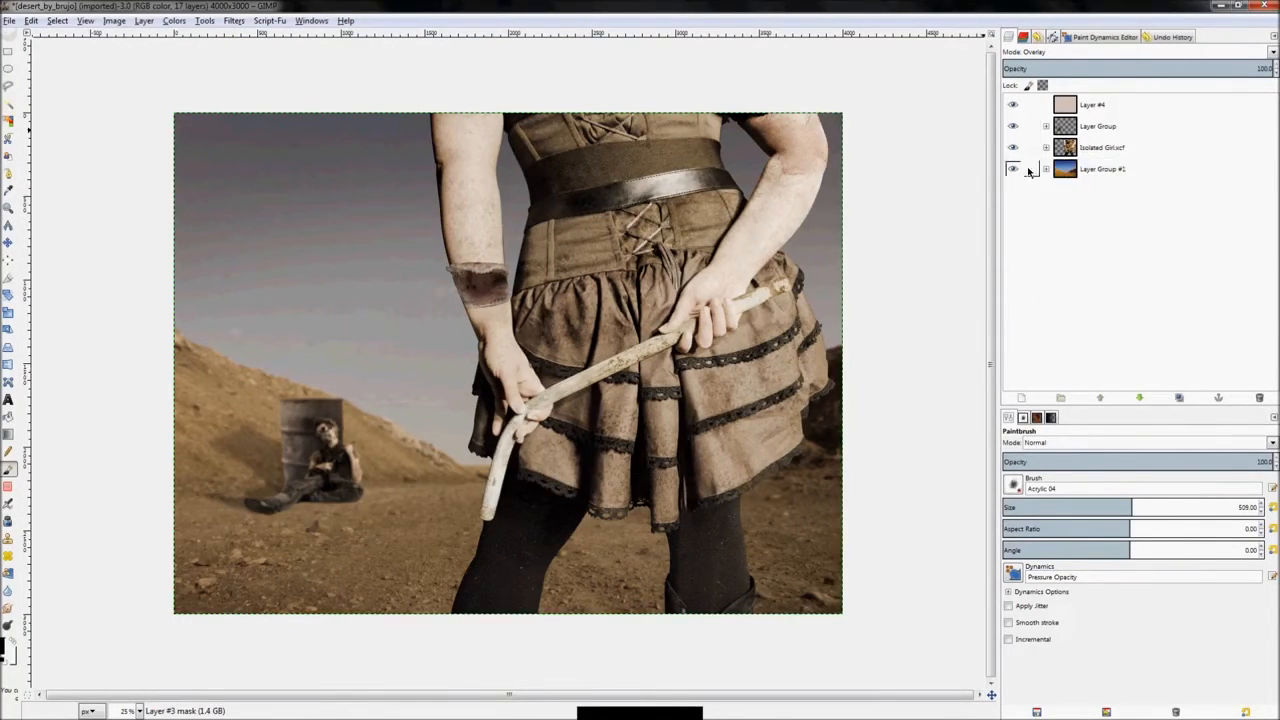
click(1136, 52)
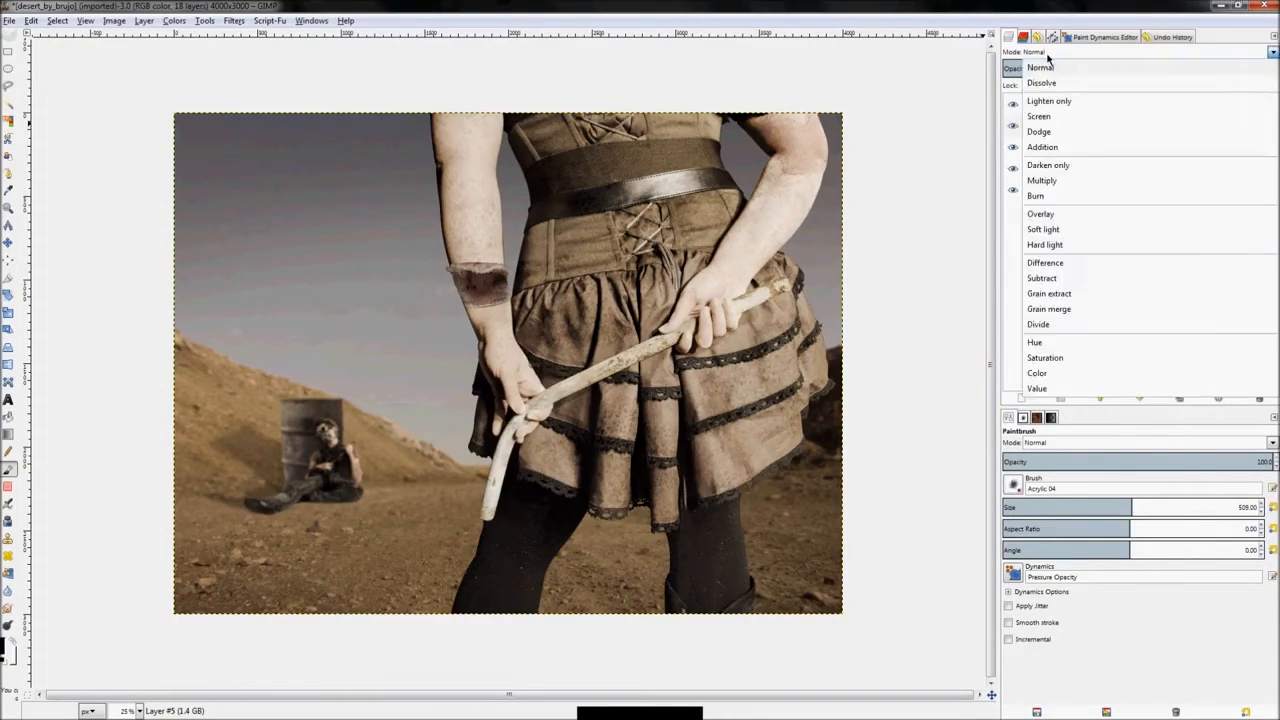